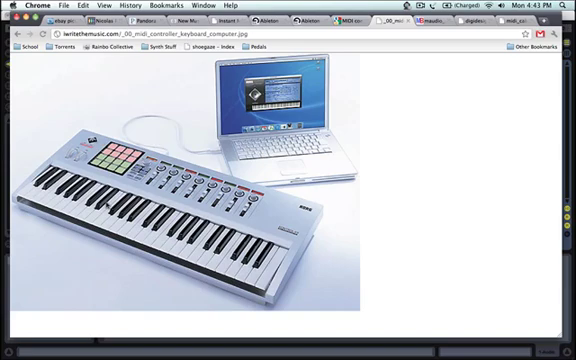
{"action": "mouse_move", "coordinate": [167, 205]}
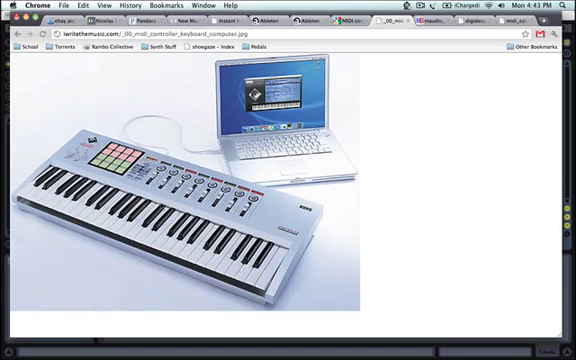
{"action": "mouse_move", "coordinate": [243, 205]}
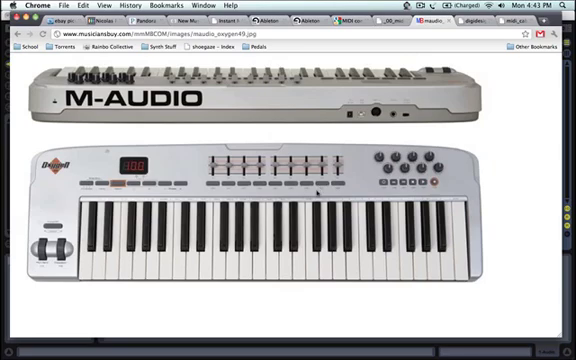
{"action": "mouse_move", "coordinate": [364, 268]}
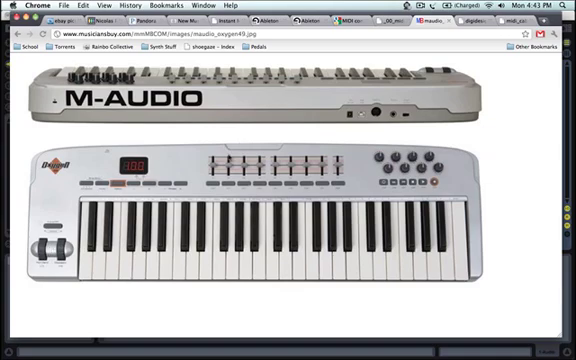
{"action": "mouse_move", "coordinate": [438, 184]}
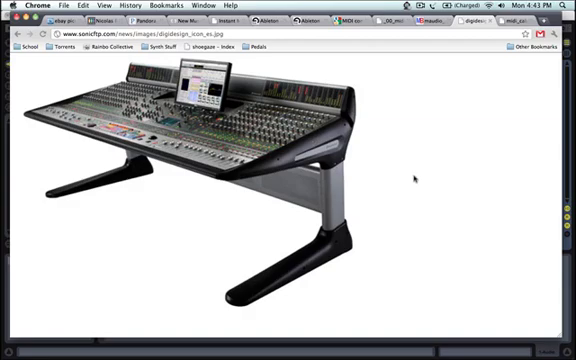
{"action": "mouse_move", "coordinate": [483, 63]}
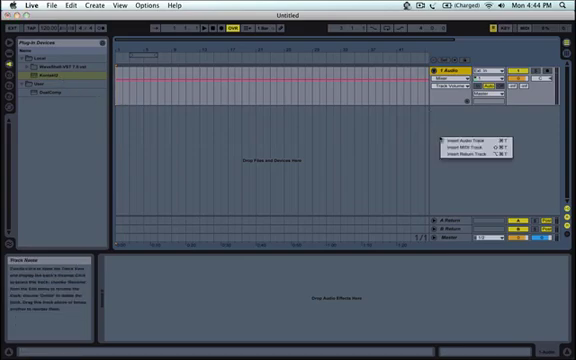
Insert a MIDI track and browse Kontakt's library to load TRON VIBES.nki
{"action": "left_click", "coordinate": [477, 149]}
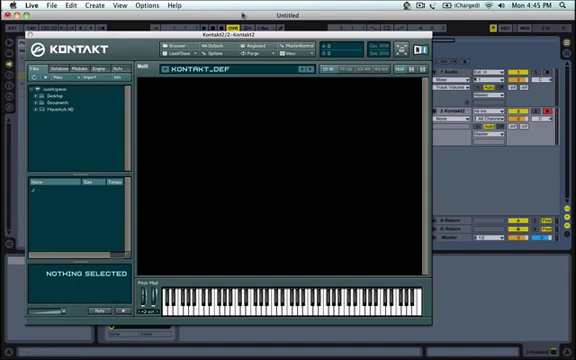
{"action": "mouse_move", "coordinate": [184, 135]}
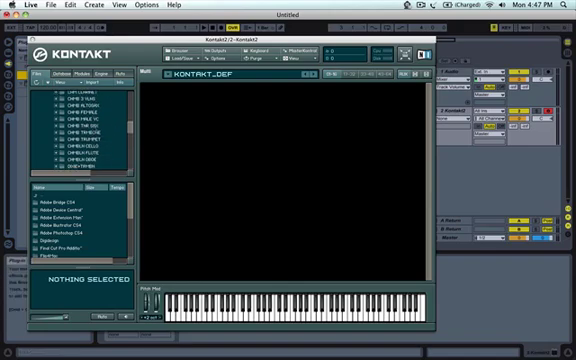
{"action": "scroll", "scroll_direction": "down", "scroll_amount": 3}
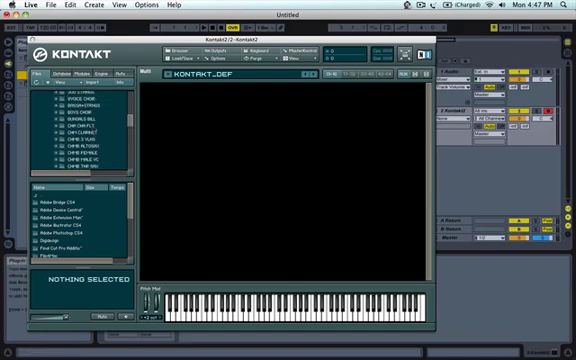
{"action": "scroll", "scroll_direction": "down", "scroll_amount": 3}
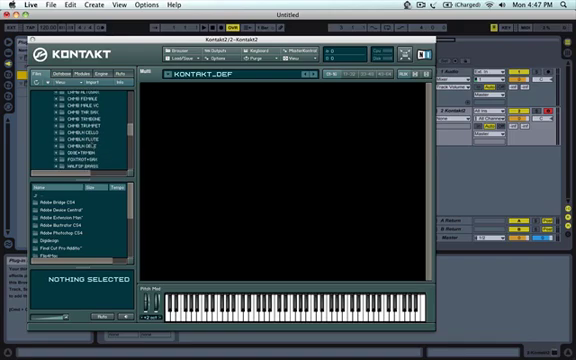
{"action": "scroll", "scroll_direction": "down", "scroll_amount": 3}
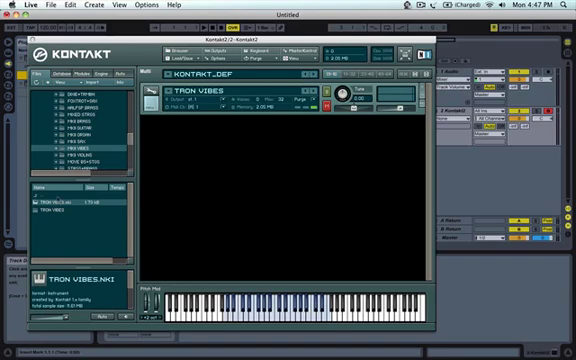
{"action": "mouse_move", "coordinate": [314, 146]}
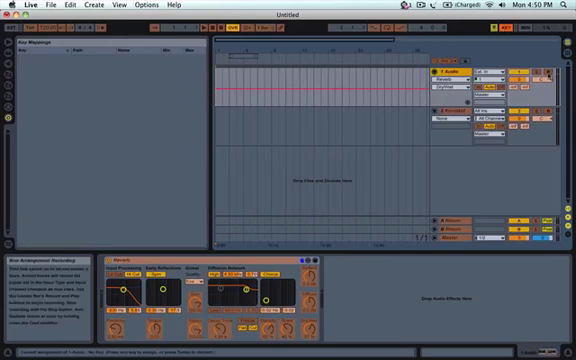
Assign computer key 7 to the Kontakt2 track's record-arm button and review the mapping
{"action": "left_click", "coordinate": [448, 73]}
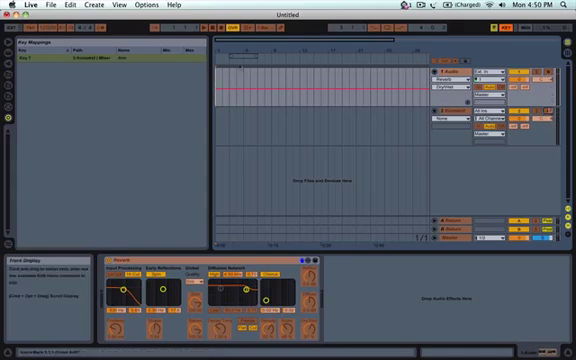
{"action": "left_click", "coordinate": [35, 64]}
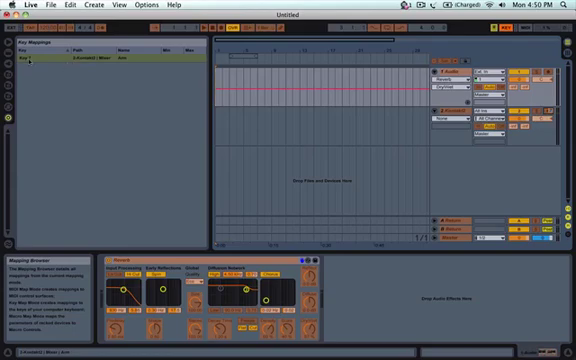